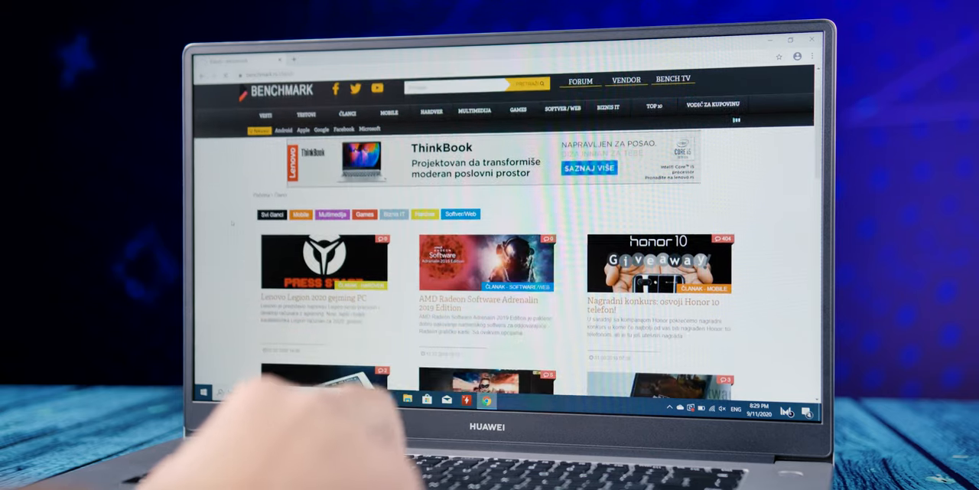
Leave the Benchmark site and open PC Manager's My Services driver page showing all drivers latest
scroll("down", 3)
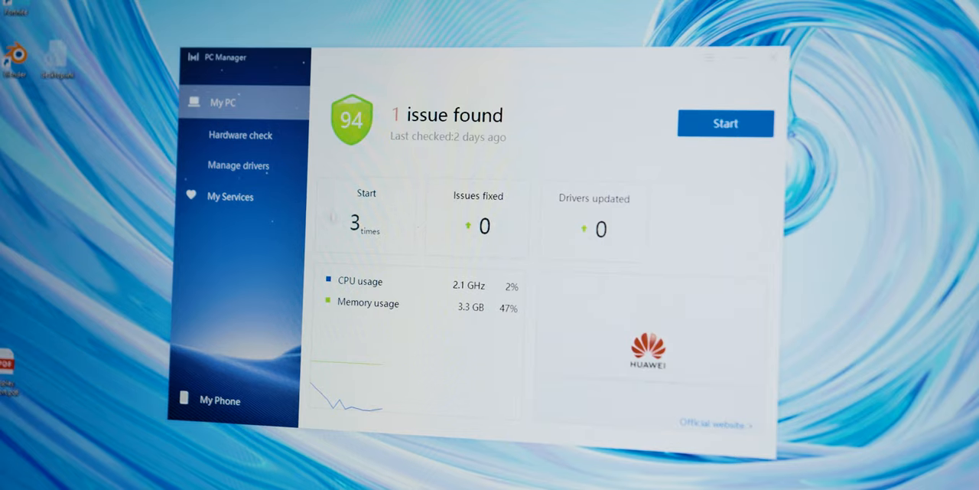
left_click(230, 196)
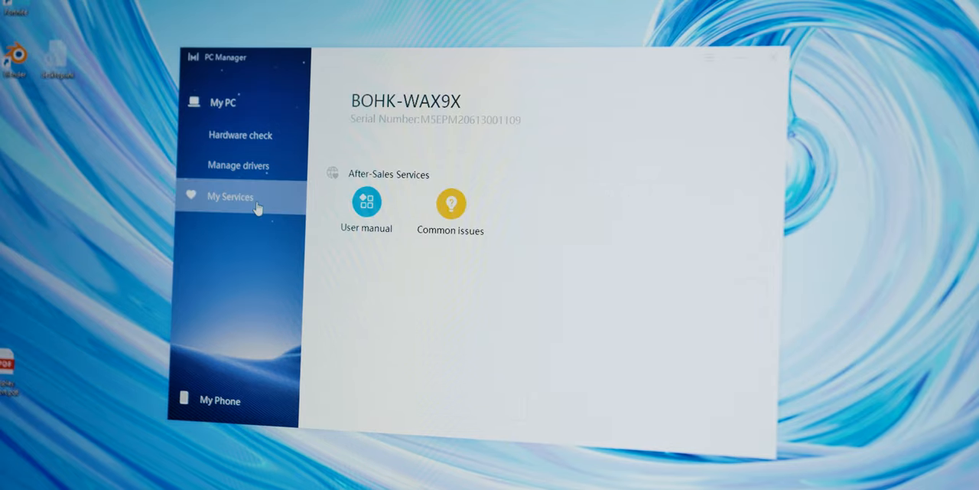
left_click(238, 166)
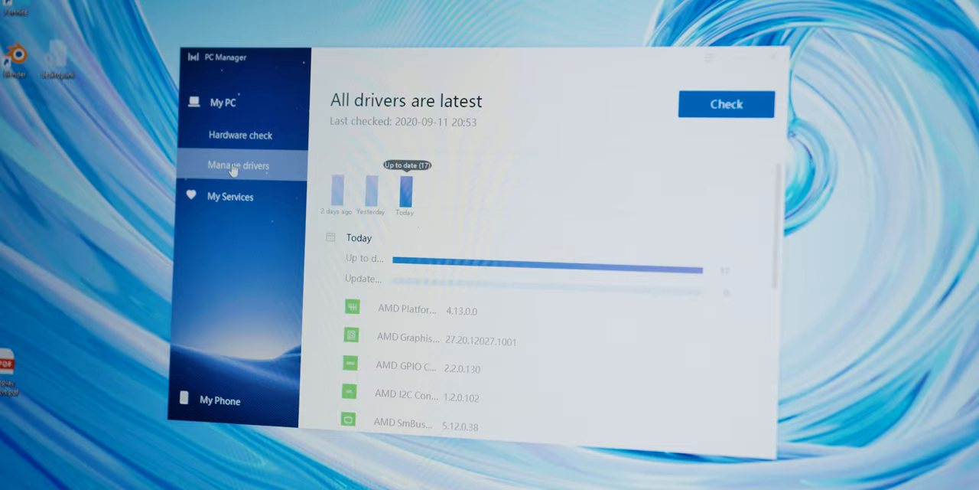